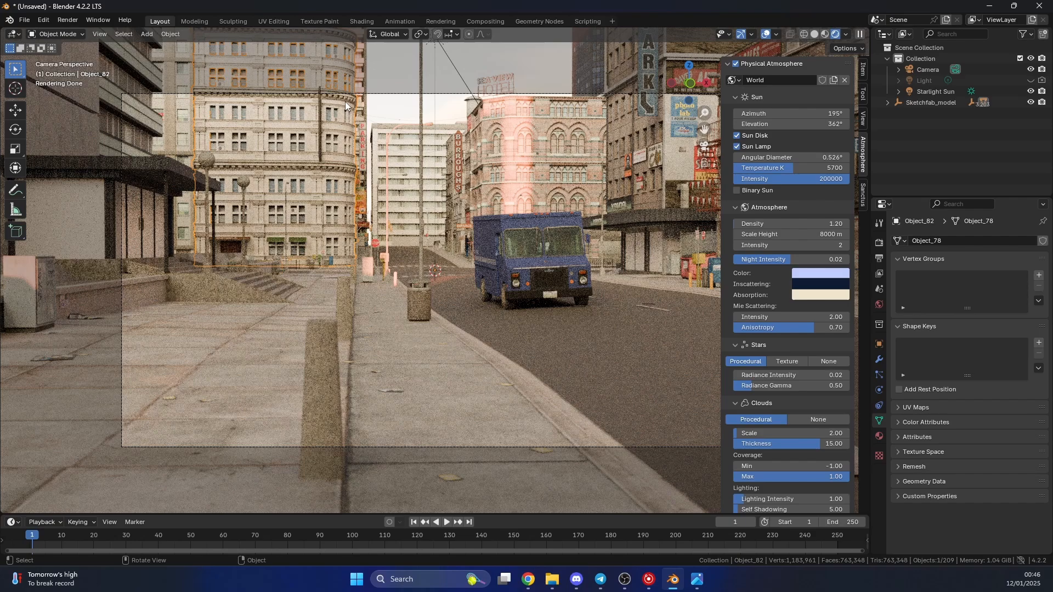
# - Inspect the city buildings model, orbiting the preview around the street
pyautogui.click(528, 579)
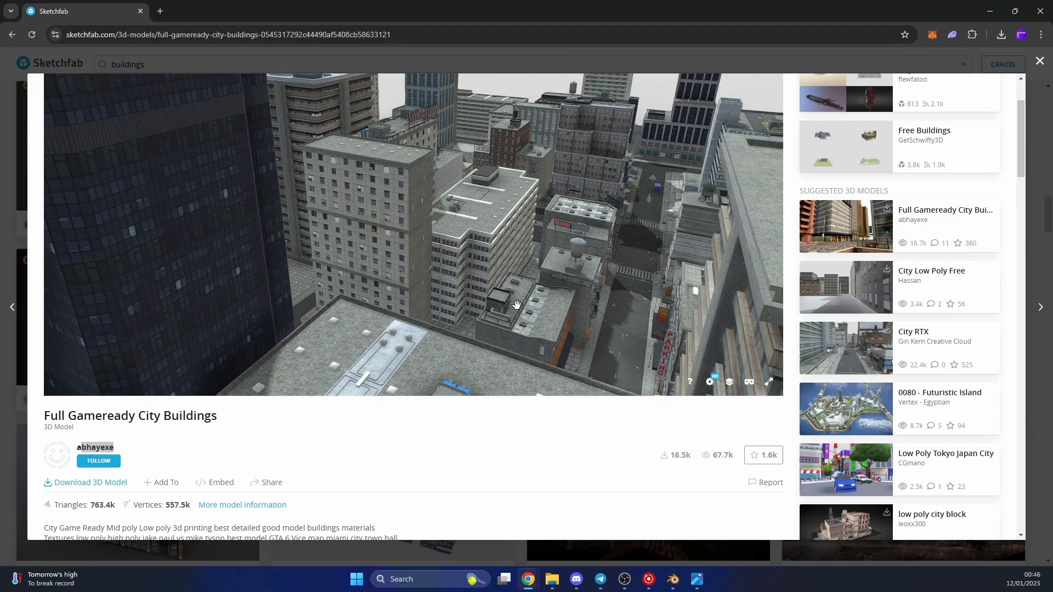
pyautogui.moveTo(517, 306); pyautogui.dragTo(445, 312)
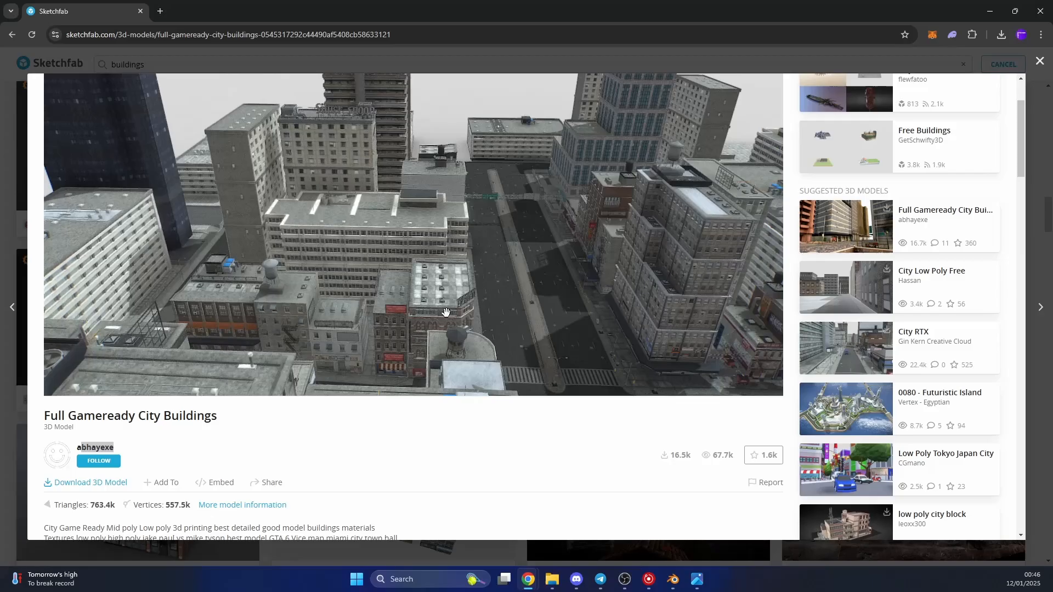
pyautogui.moveTo(445, 312); pyautogui.dragTo(546, 279)
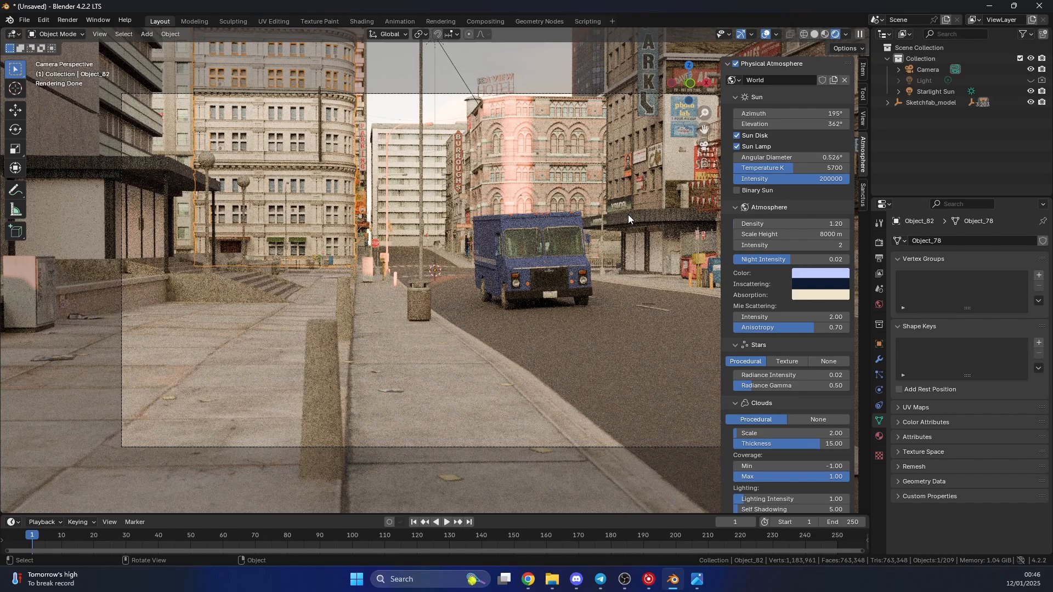
# - Enable the Mist data pass in the View Layer Properties
pyautogui.click(879, 274)
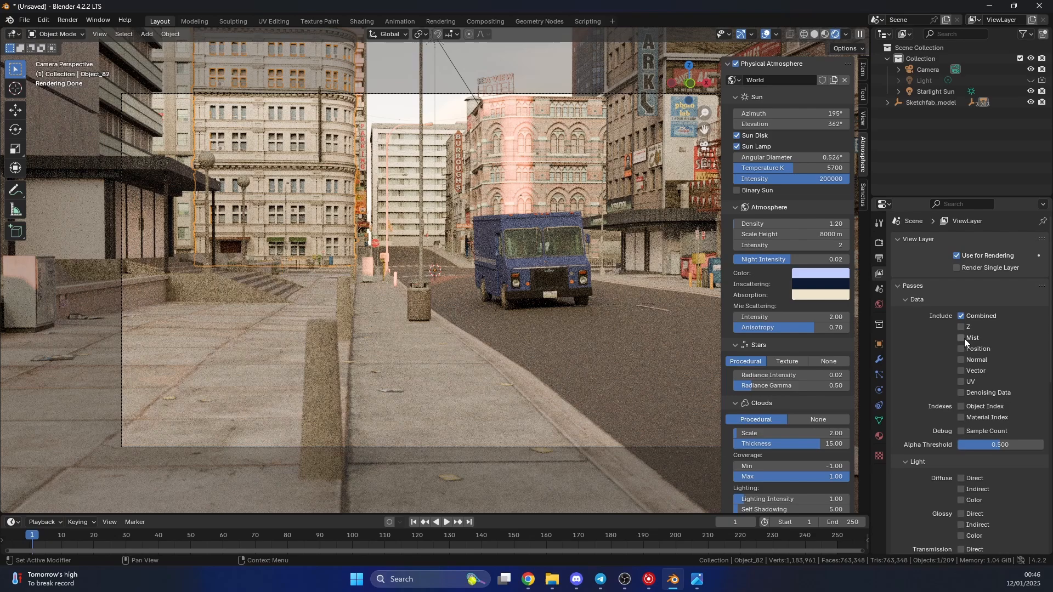
pyautogui.click(961, 338)
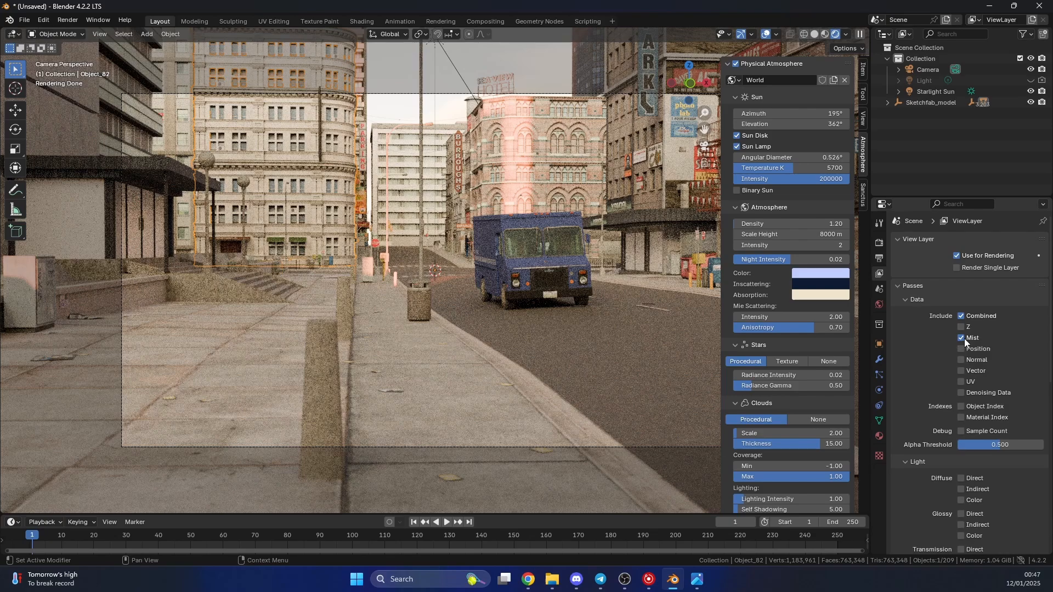
pyautogui.moveTo(966, 338)
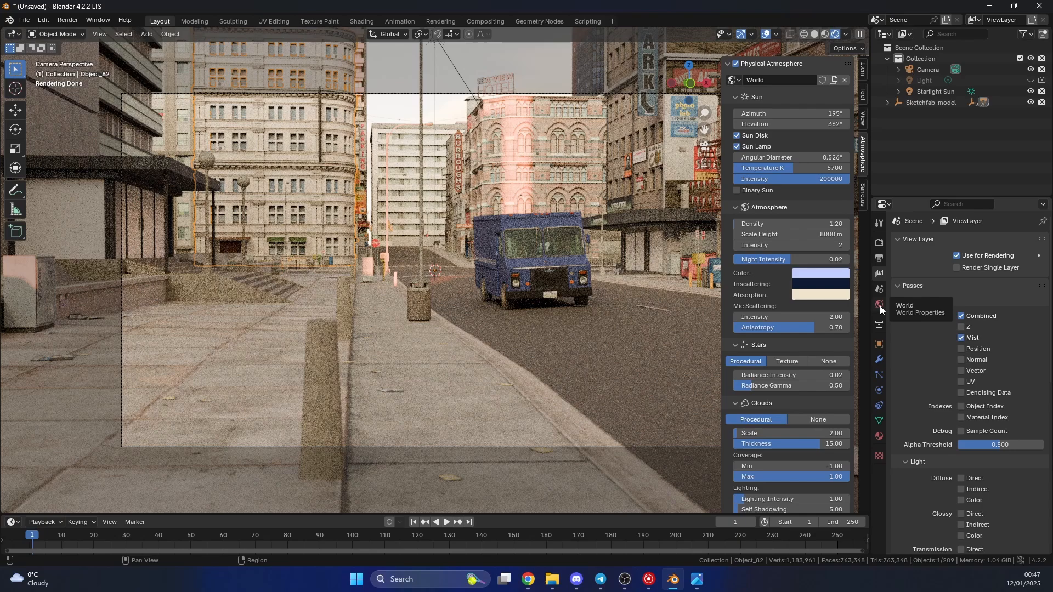
# - Set World mist Start 5 m and Depth 139 m, show mist on the camera, and render with F12
pyautogui.click(879, 305)
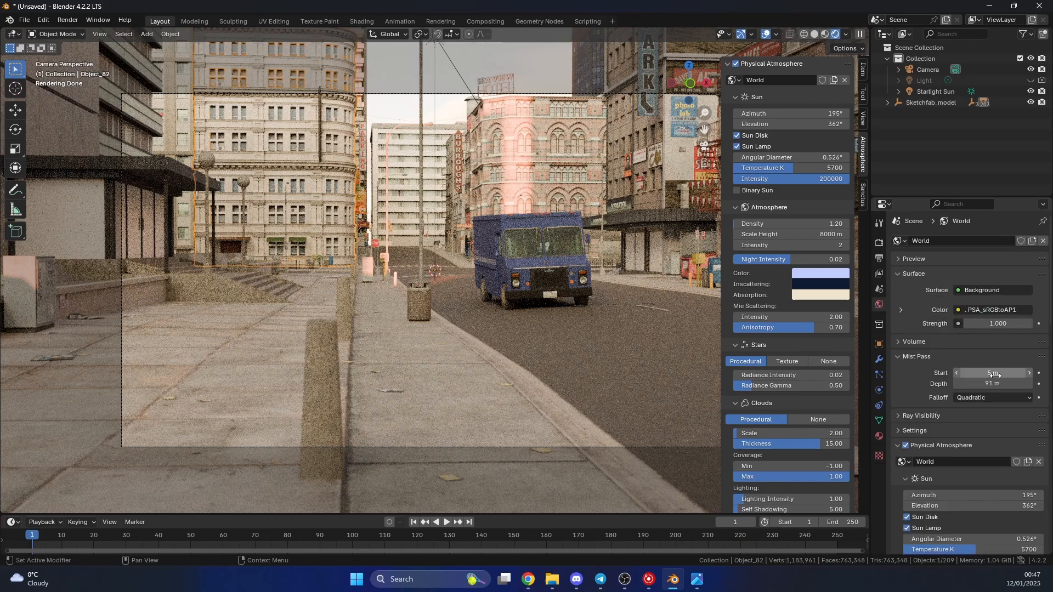
pyautogui.moveTo(992, 373)
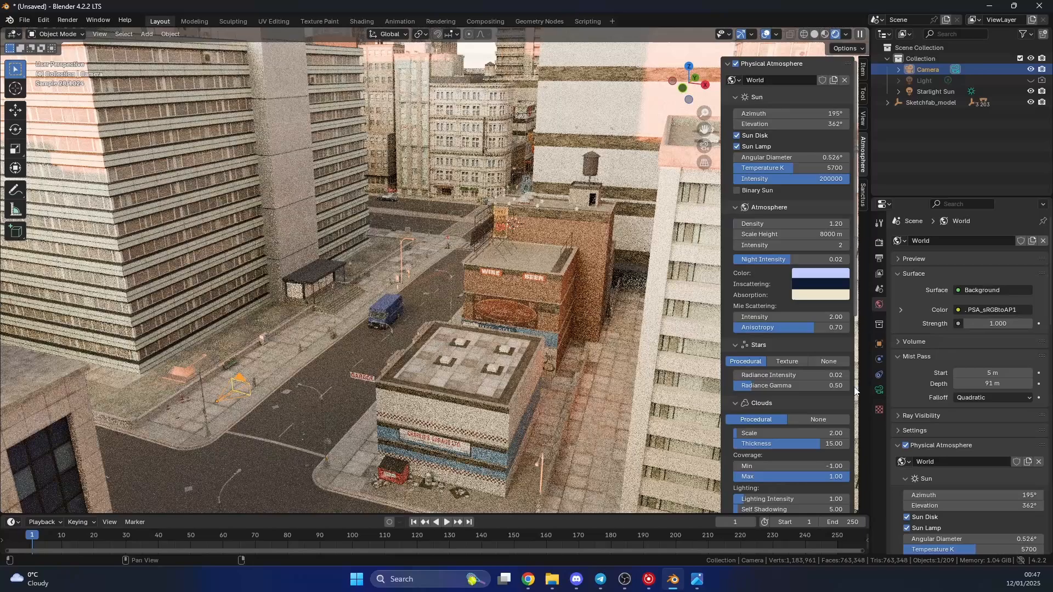
pyautogui.click(880, 391)
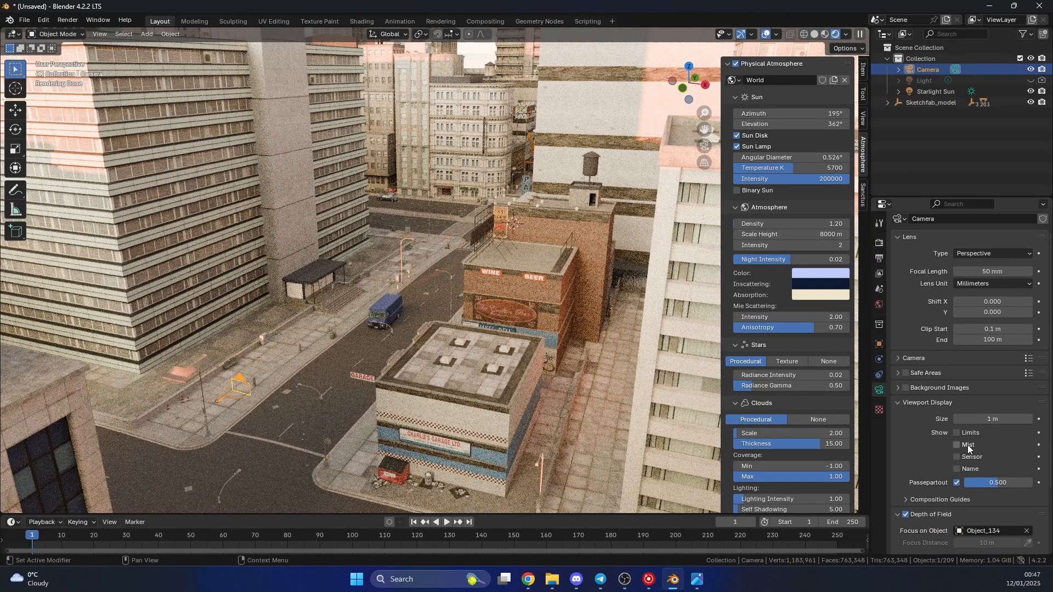
pyautogui.click(956, 446)
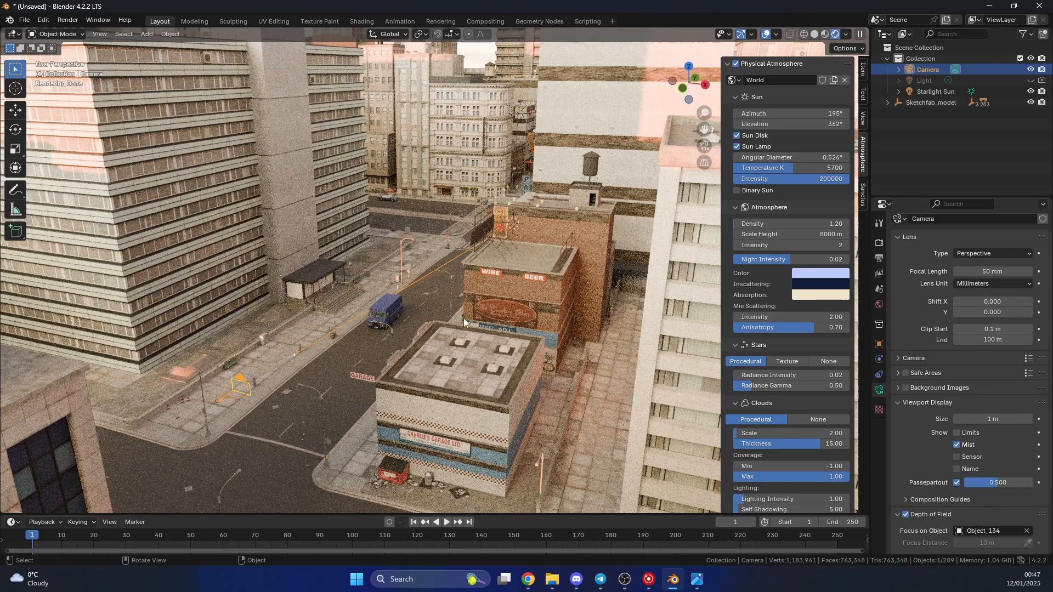
pyautogui.moveTo(340, 375)
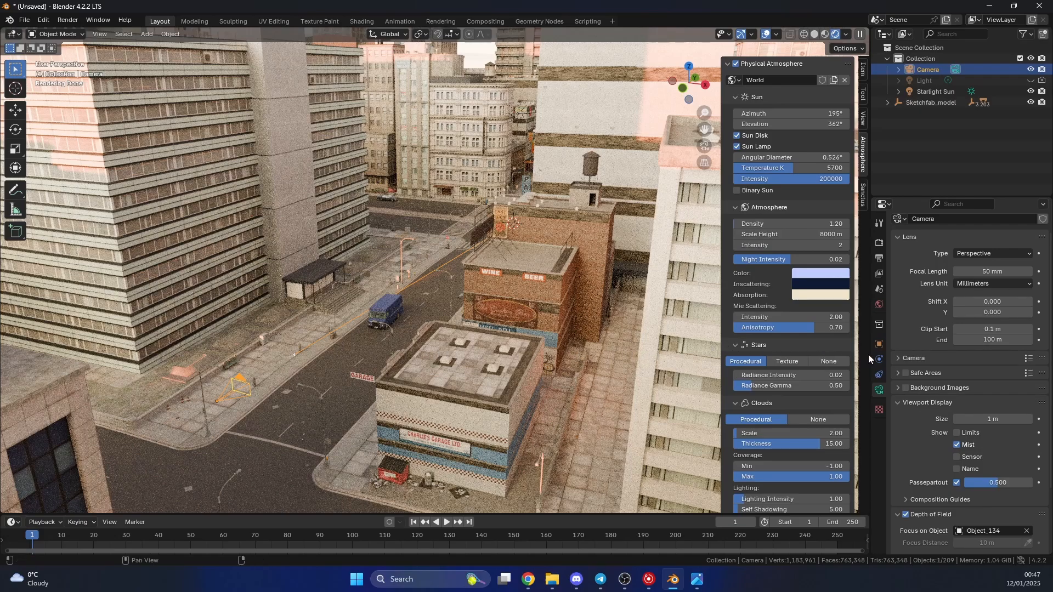
pyautogui.click(878, 305)
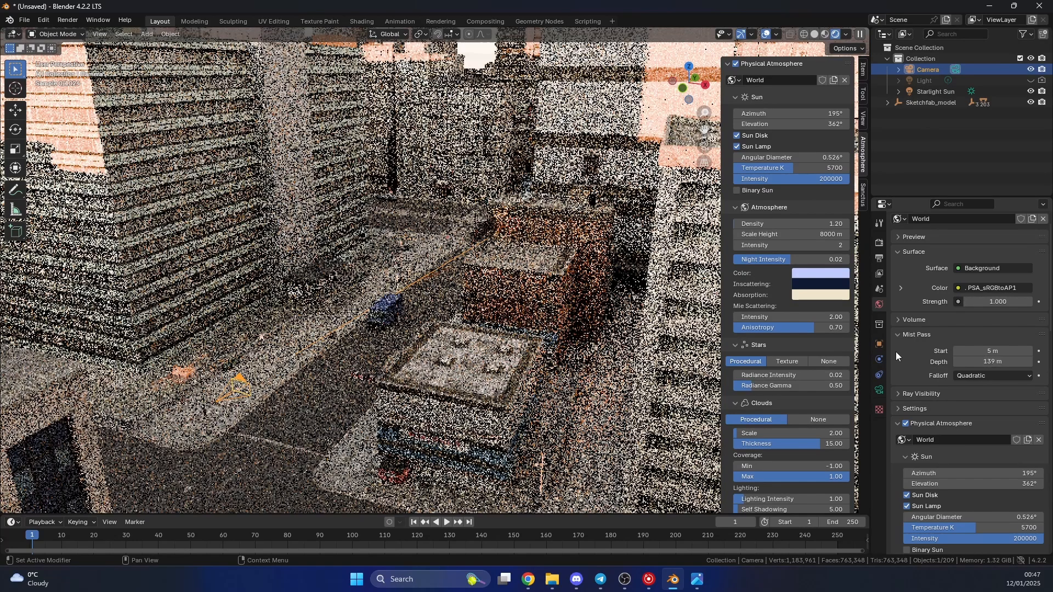
pyautogui.press('F12')
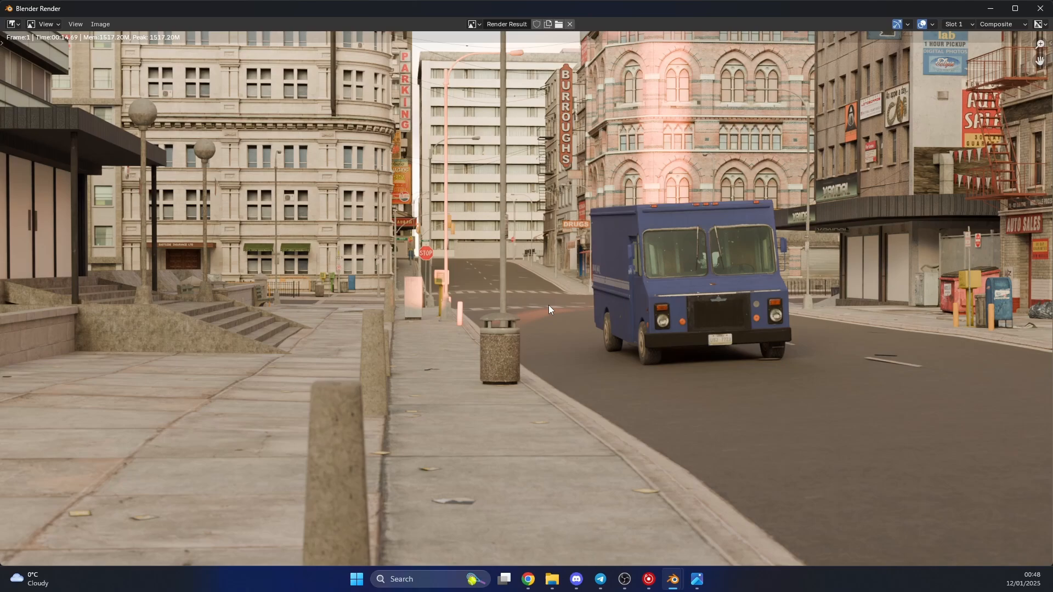
pyautogui.moveTo(466, 337)
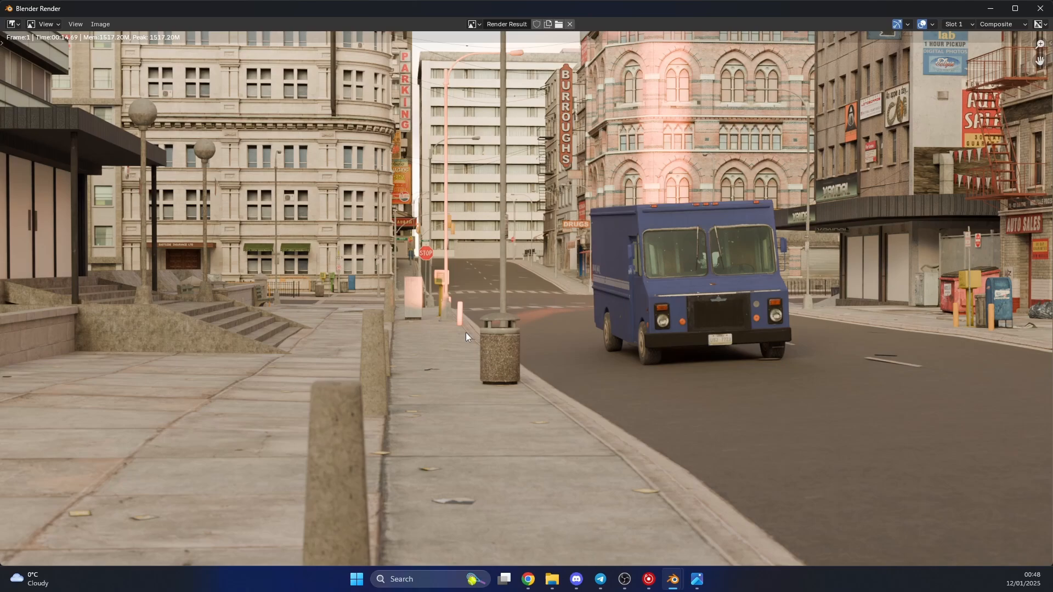
pyautogui.moveTo(395, 358)
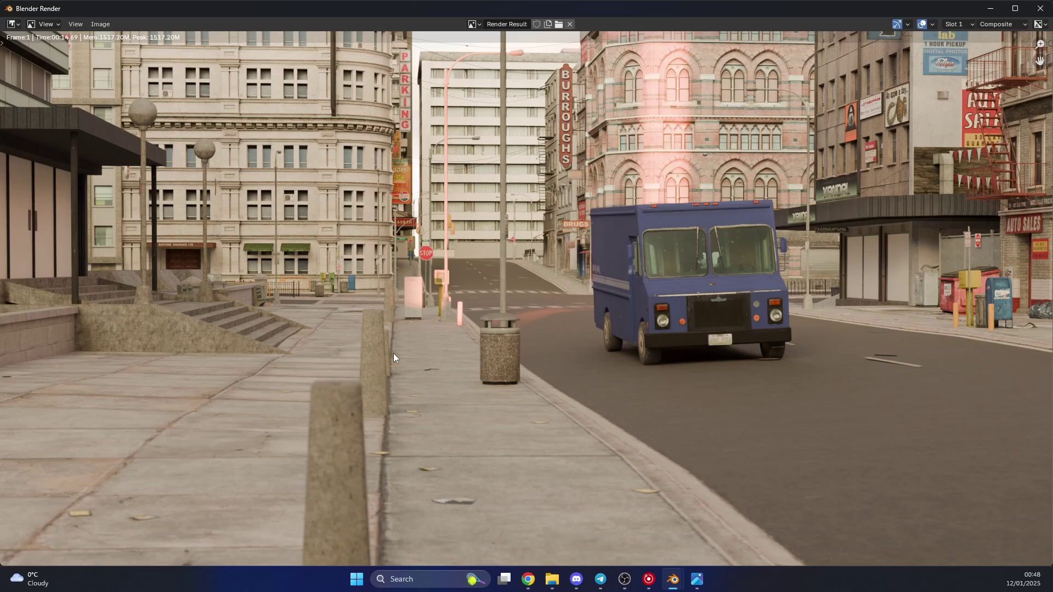
pyautogui.moveTo(509, 303)
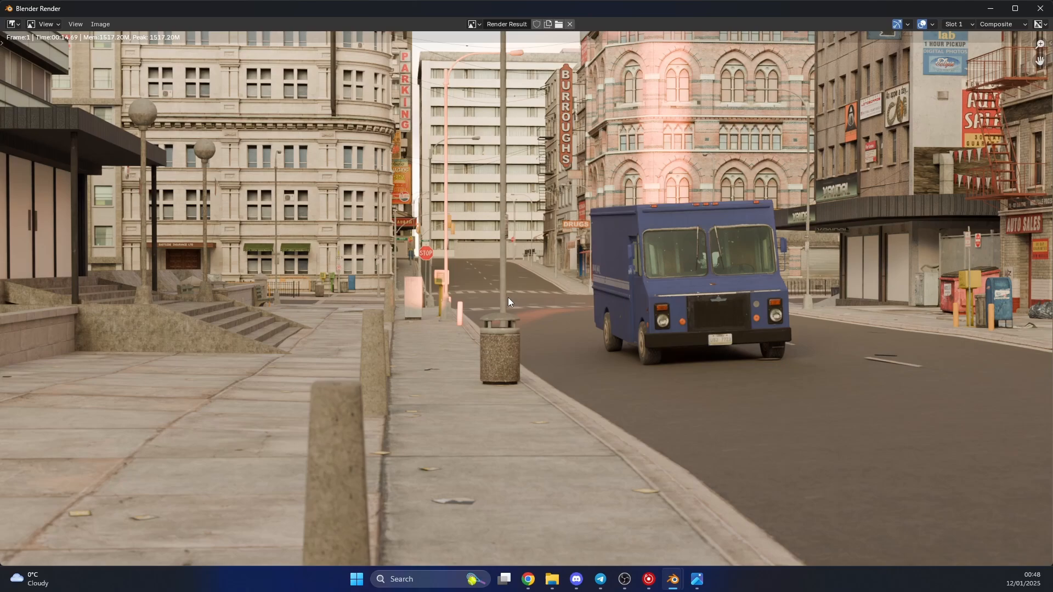
pyautogui.moveTo(516, 302)
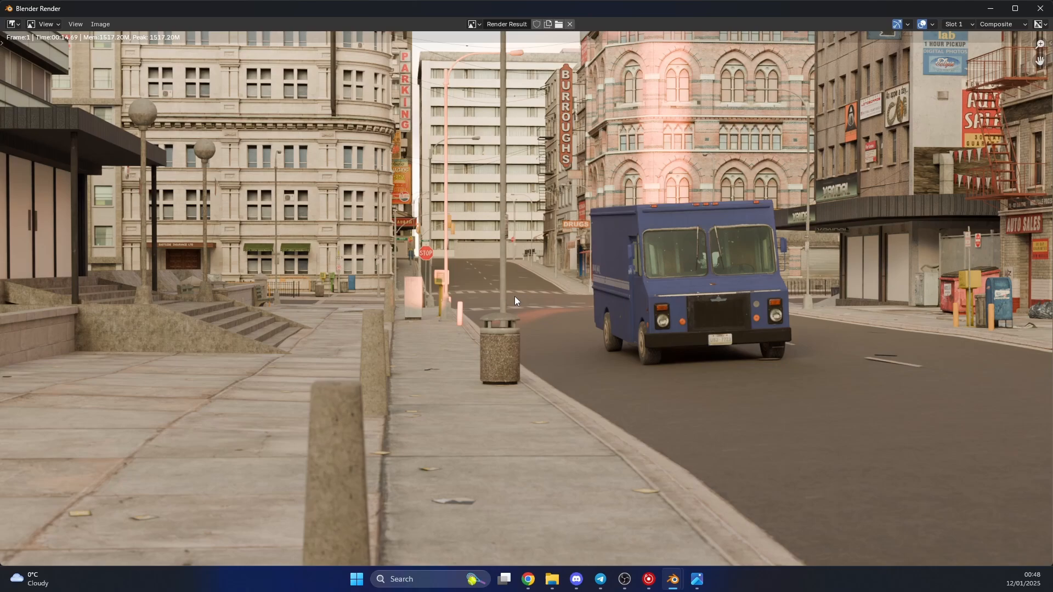
pyautogui.moveTo(607, 198)
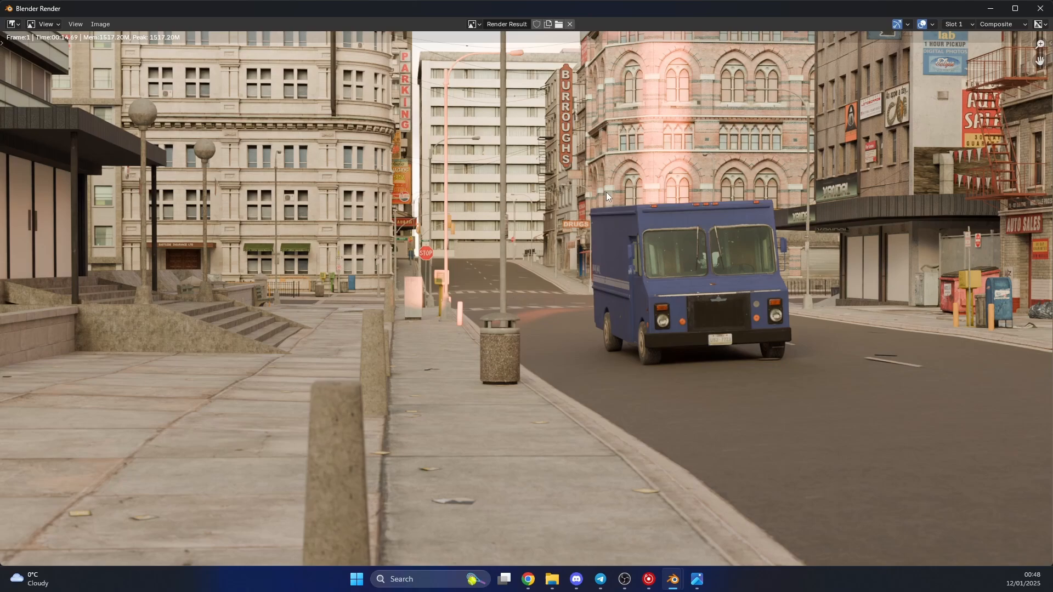
# - Switch the Render Result from Composite to the view layer's Mist pass
pyautogui.click(1003, 24)
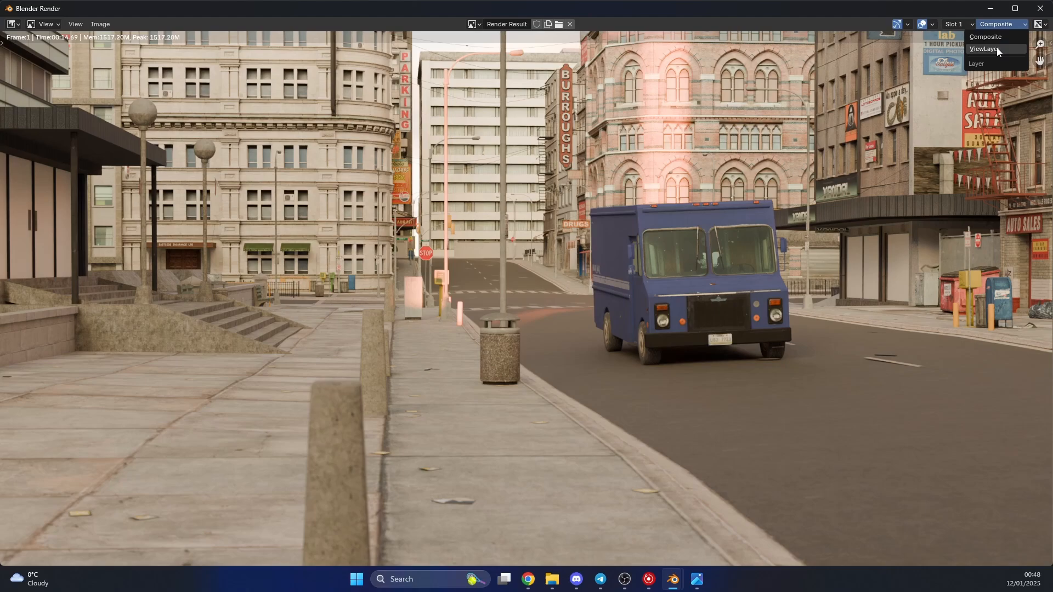
pyautogui.click(984, 49)
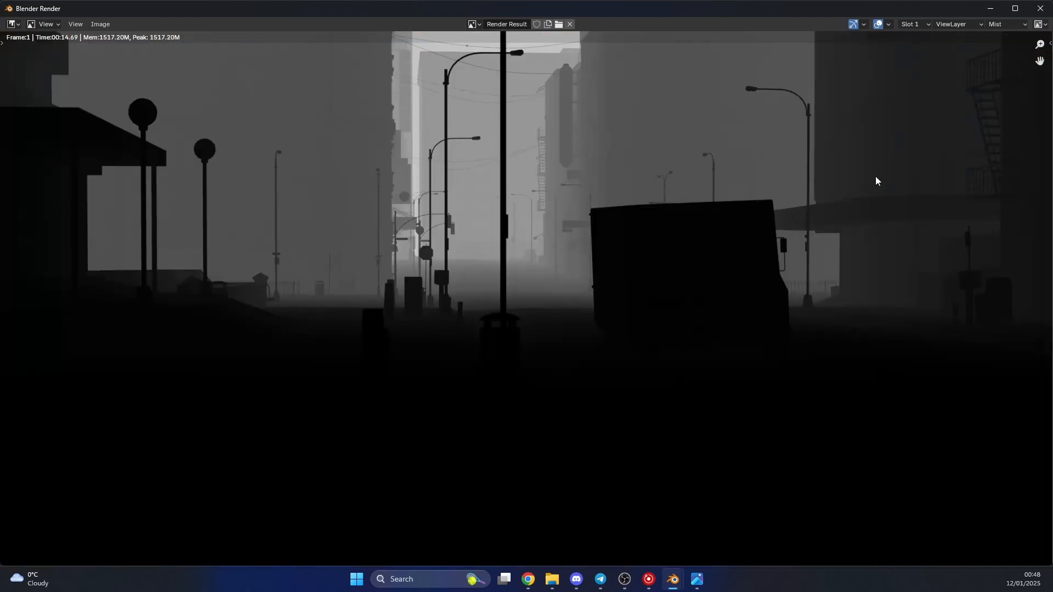
pyautogui.moveTo(380, 329)
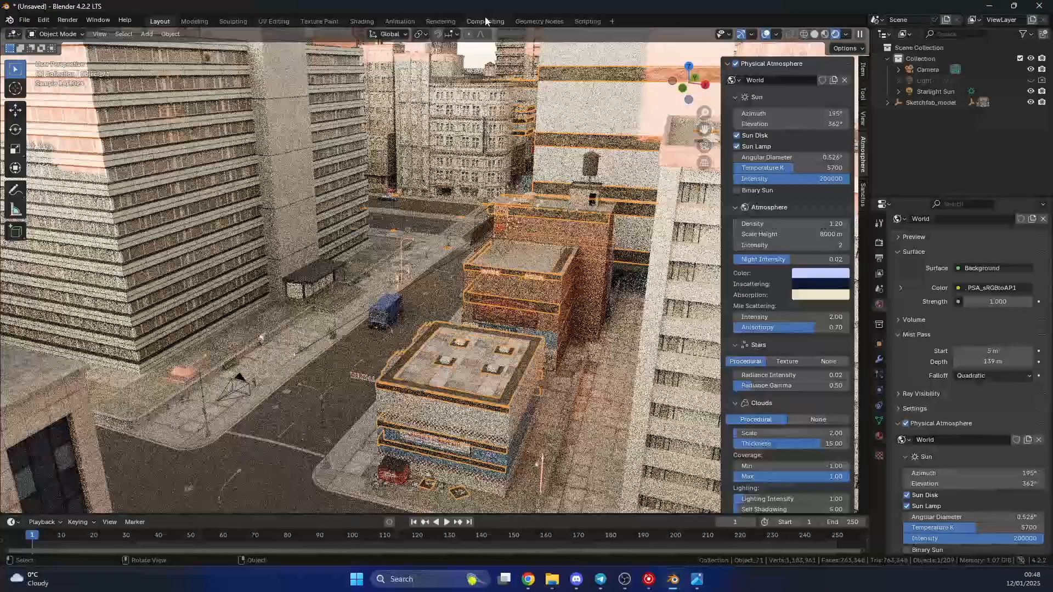
# - In Compositing with Use Nodes on, link the Render Layers image to a new Viewer node
pyautogui.click(485, 21)
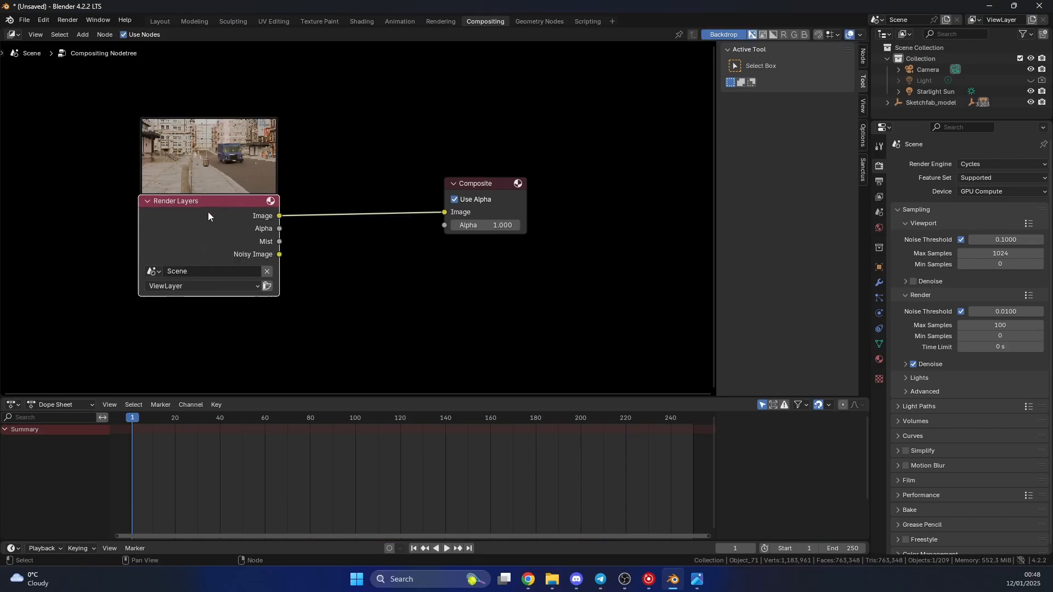
pyautogui.moveTo(316, 274)
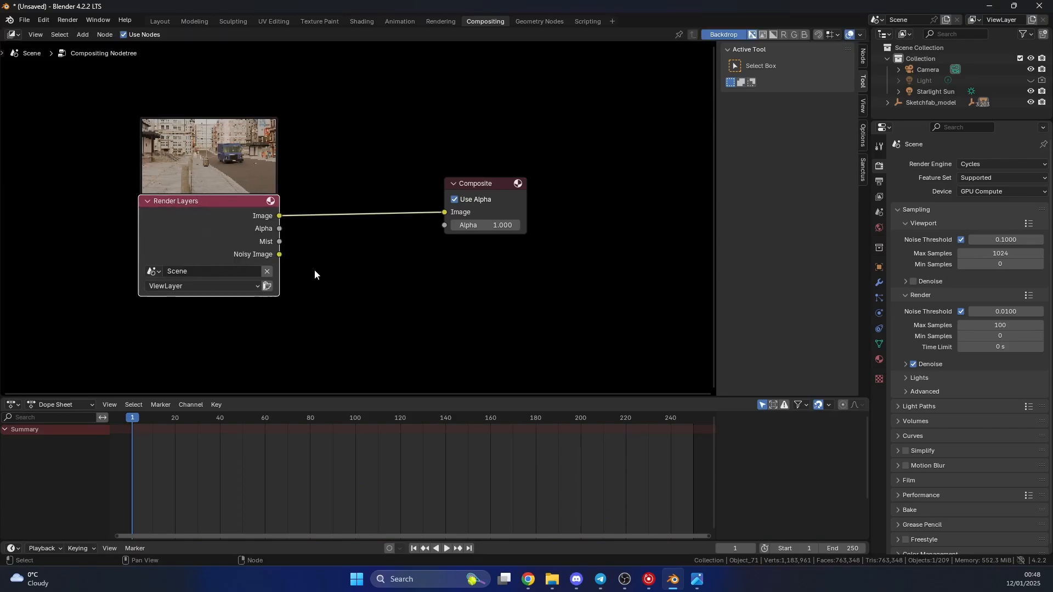
pyautogui.moveTo(477, 183); pyautogui.dragTo(537, 191)
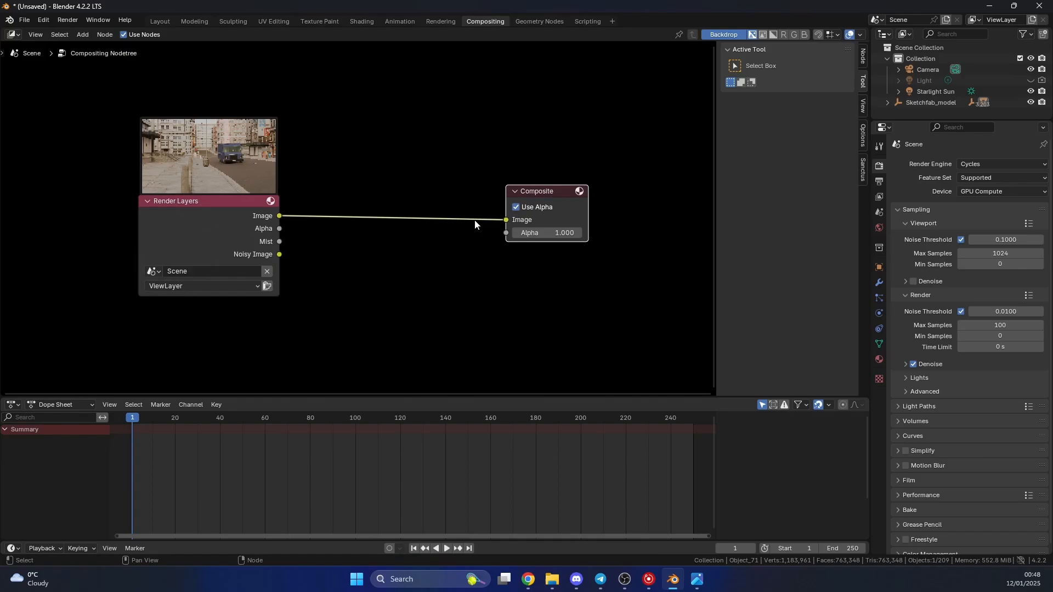
pyautogui.moveTo(564, 209)
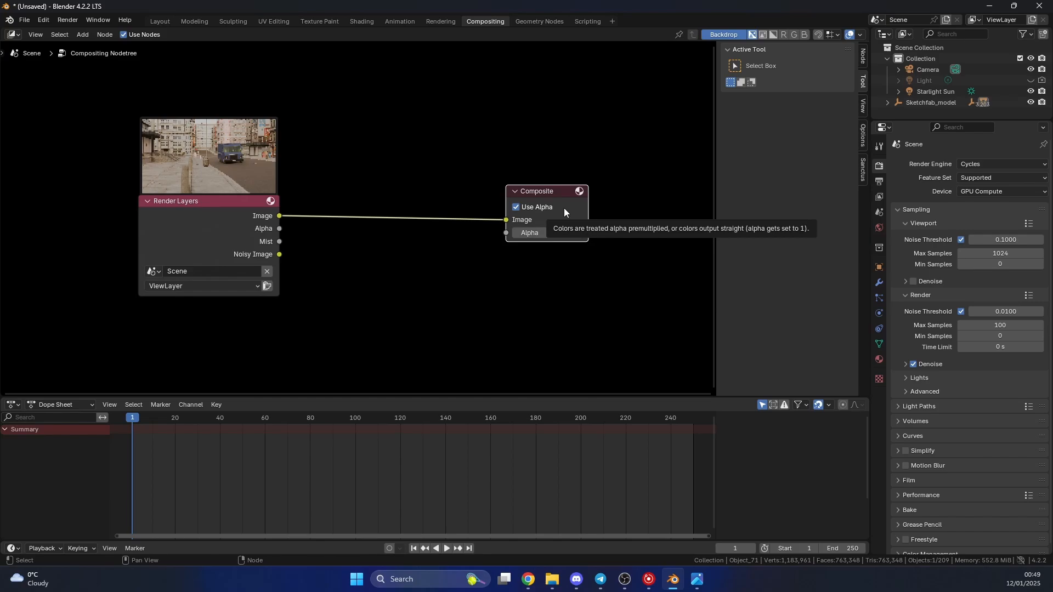
pyautogui.moveTo(607, 287)
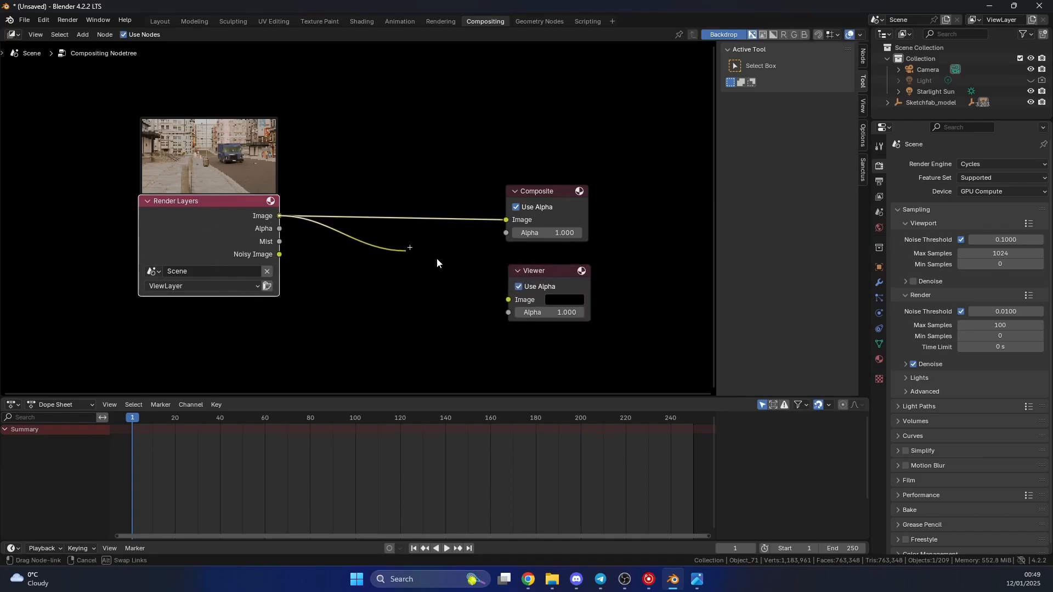
pyautogui.click(721, 34)
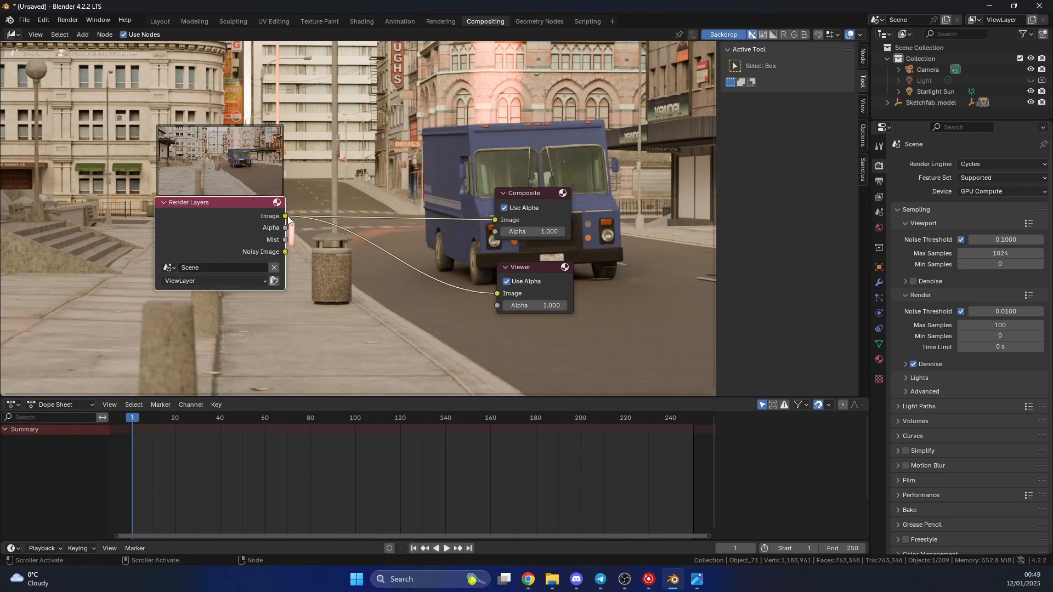
pyautogui.moveTo(338, 261)
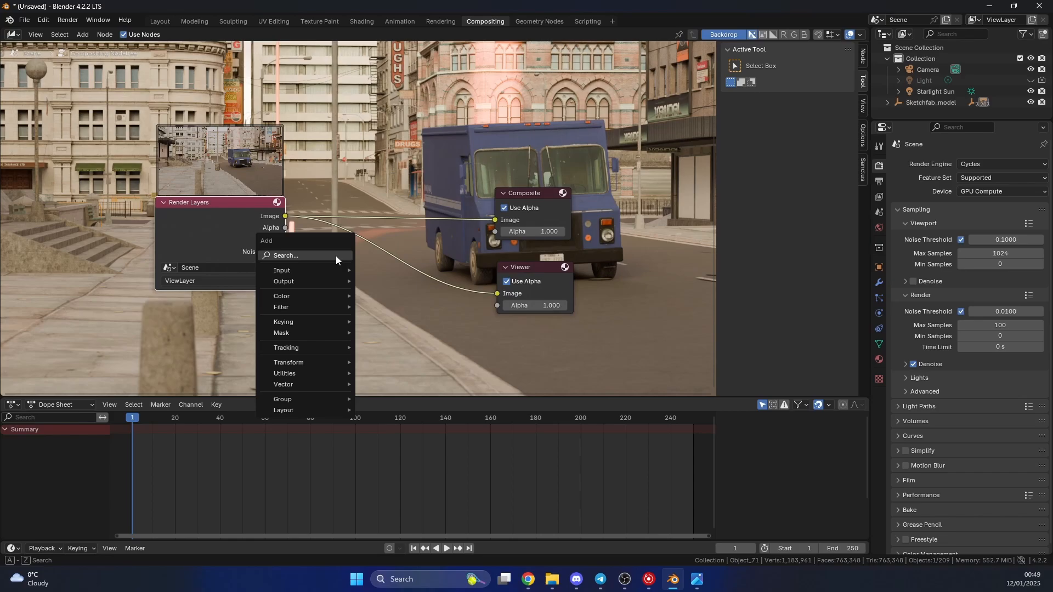
# - Add a Mix Color node on the Viewer link with the Mist pass driving its Fac
pyautogui.write('mix')
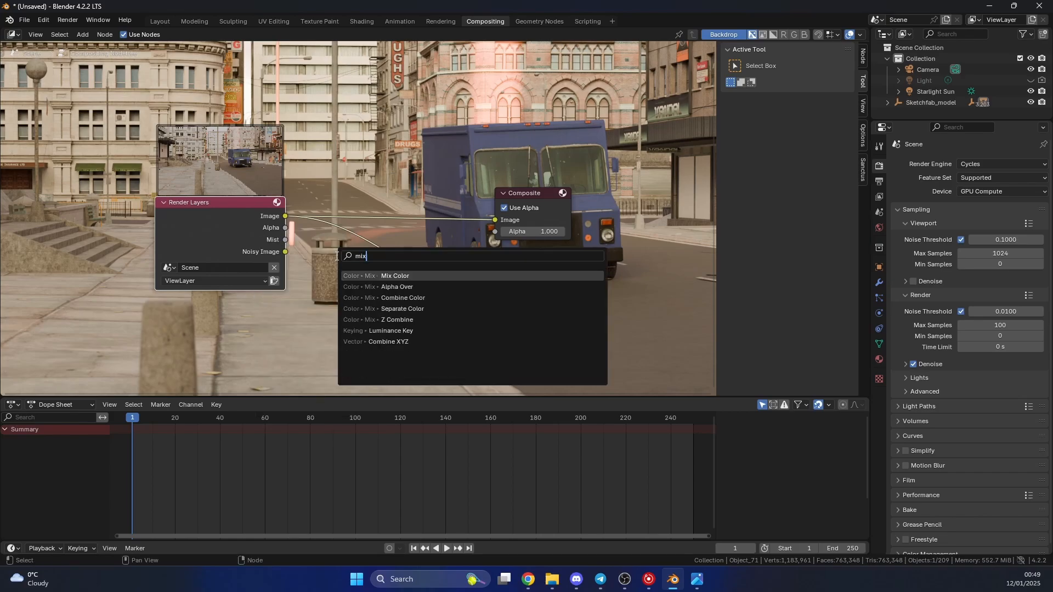
pyautogui.click(395, 276)
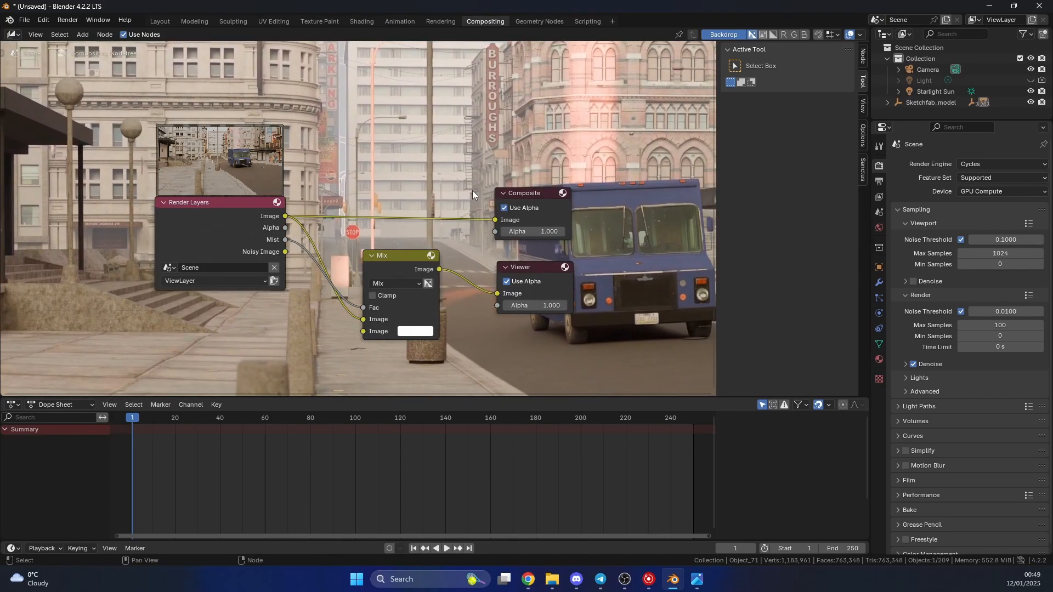
pyautogui.moveTo(399, 256); pyautogui.dragTo(400, 244)
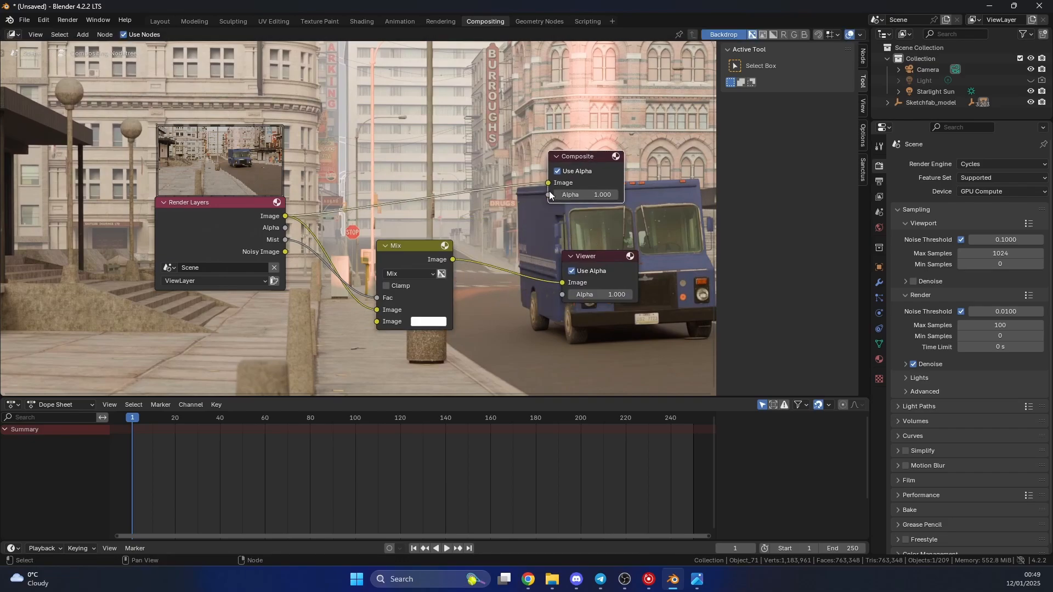
pyautogui.moveTo(403, 267)
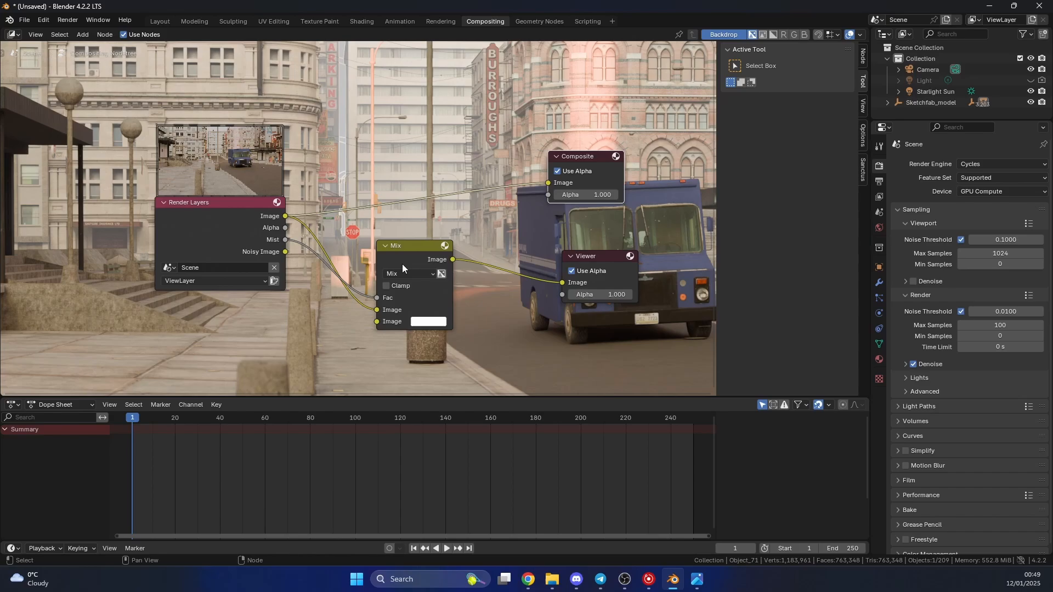
# - Add a Color Ramp between Mist and the Mix Fac and slide its stops left for thicker fog
pyautogui.write('color ra')
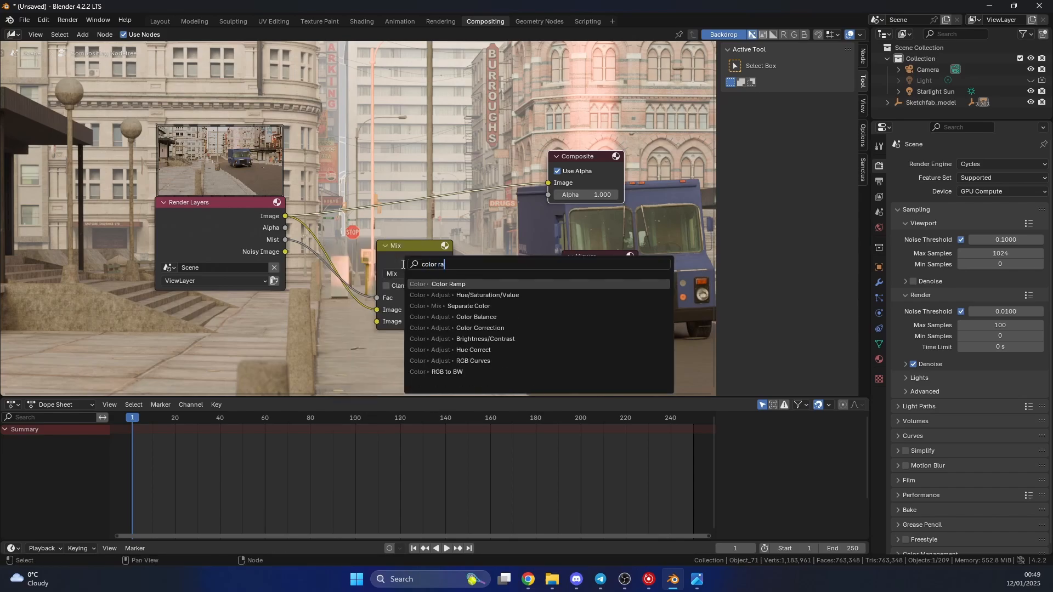
pyautogui.click(447, 283)
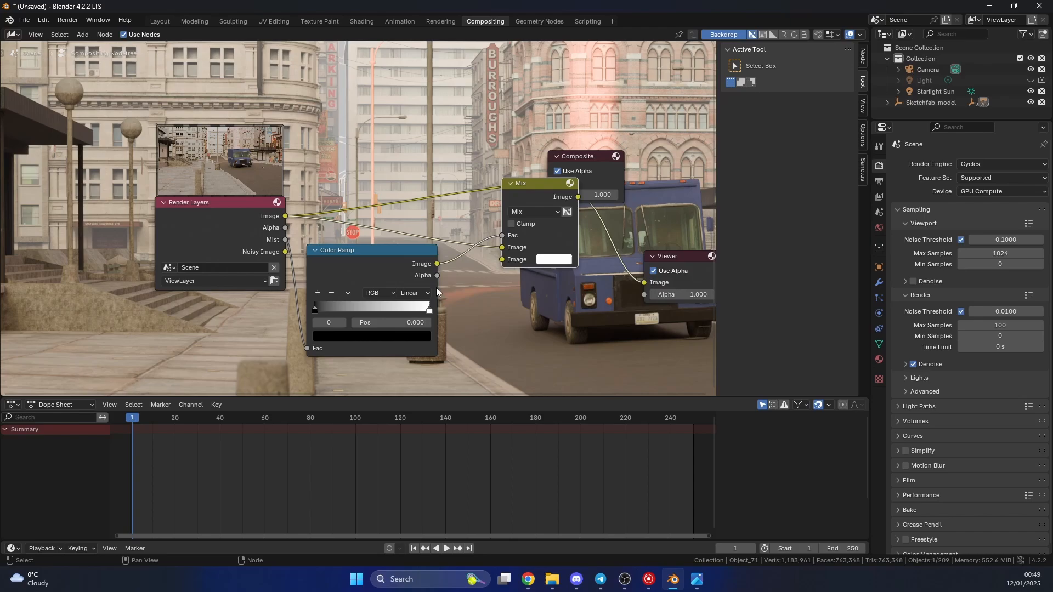
pyautogui.moveTo(315, 309); pyautogui.dragTo(366, 309)
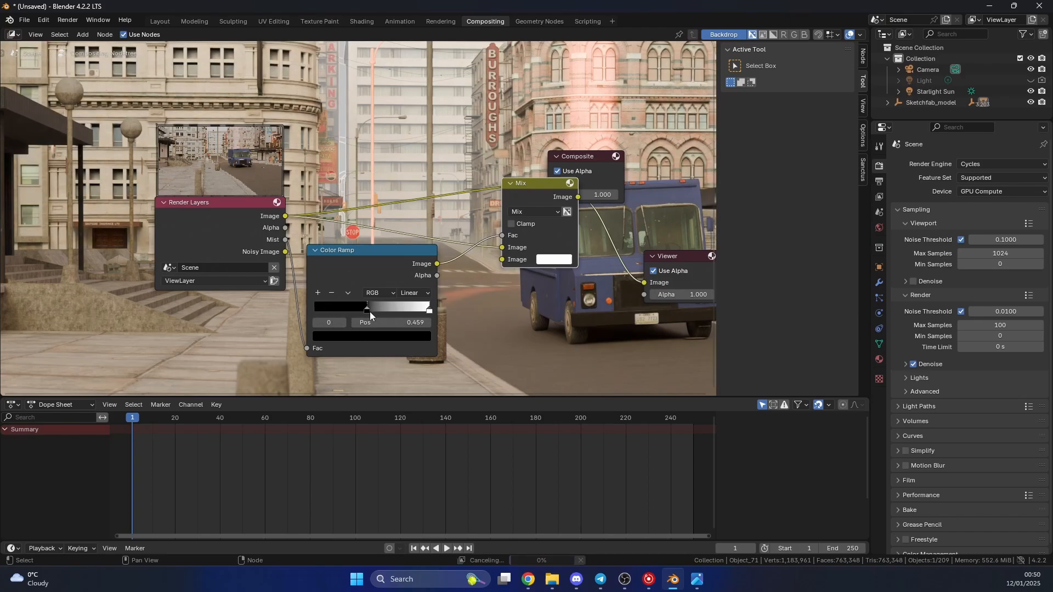
pyautogui.moveTo(367, 308); pyautogui.dragTo(376, 308)
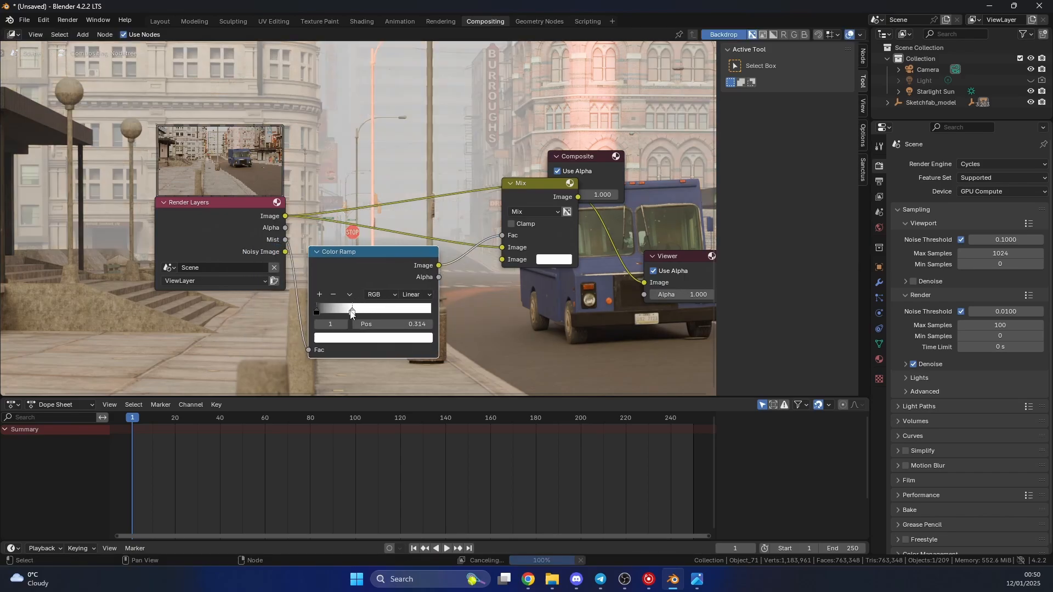
pyautogui.moveTo(351, 310); pyautogui.dragTo(331, 311)
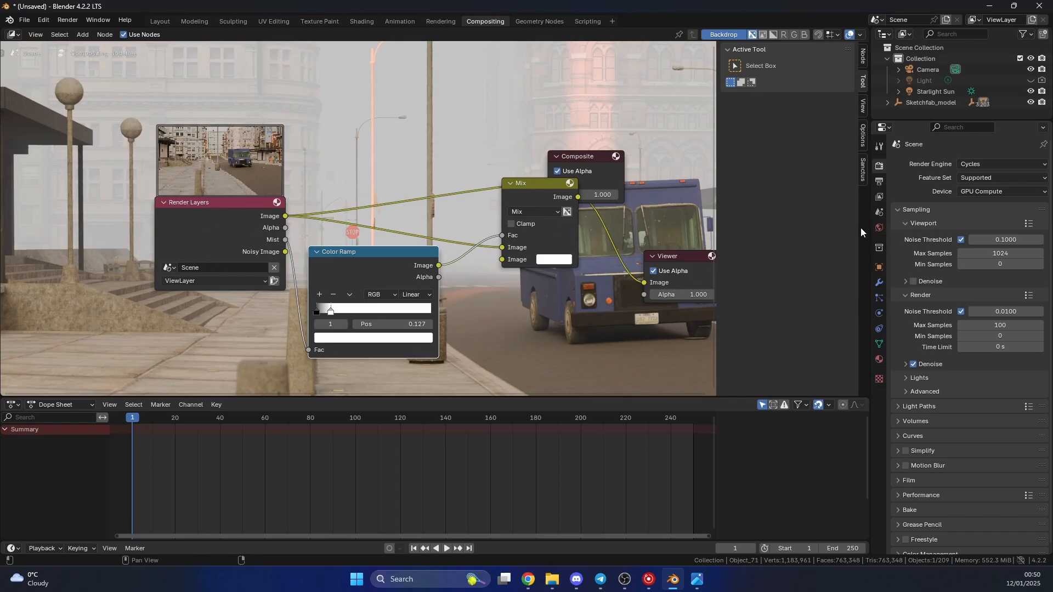
pyautogui.click(878, 228)
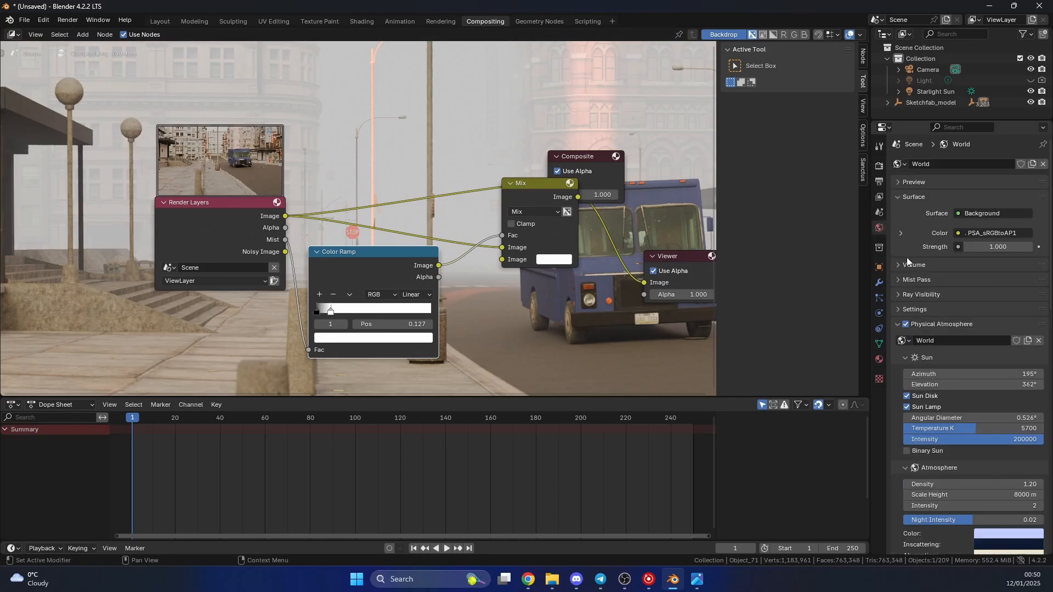